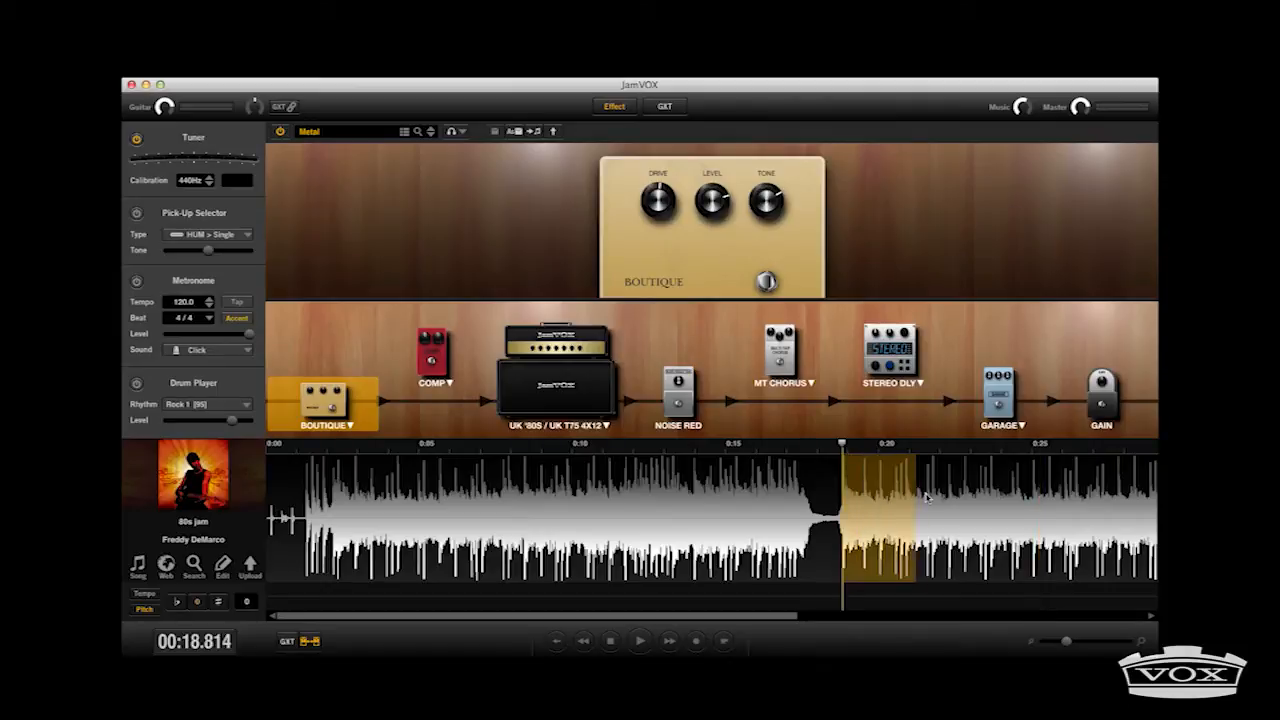
Step: Extend the loop region further into the song's waveform and start looped playback
drag(910, 498, 990, 498)
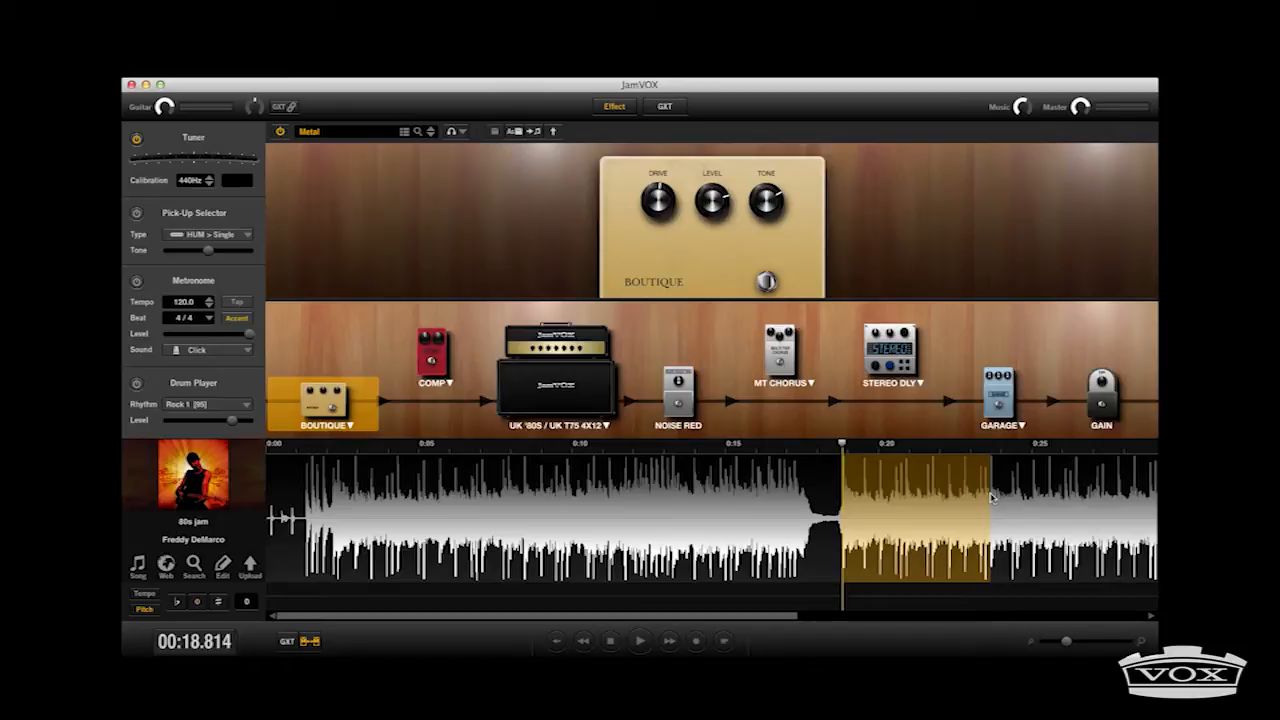
click(634, 644)
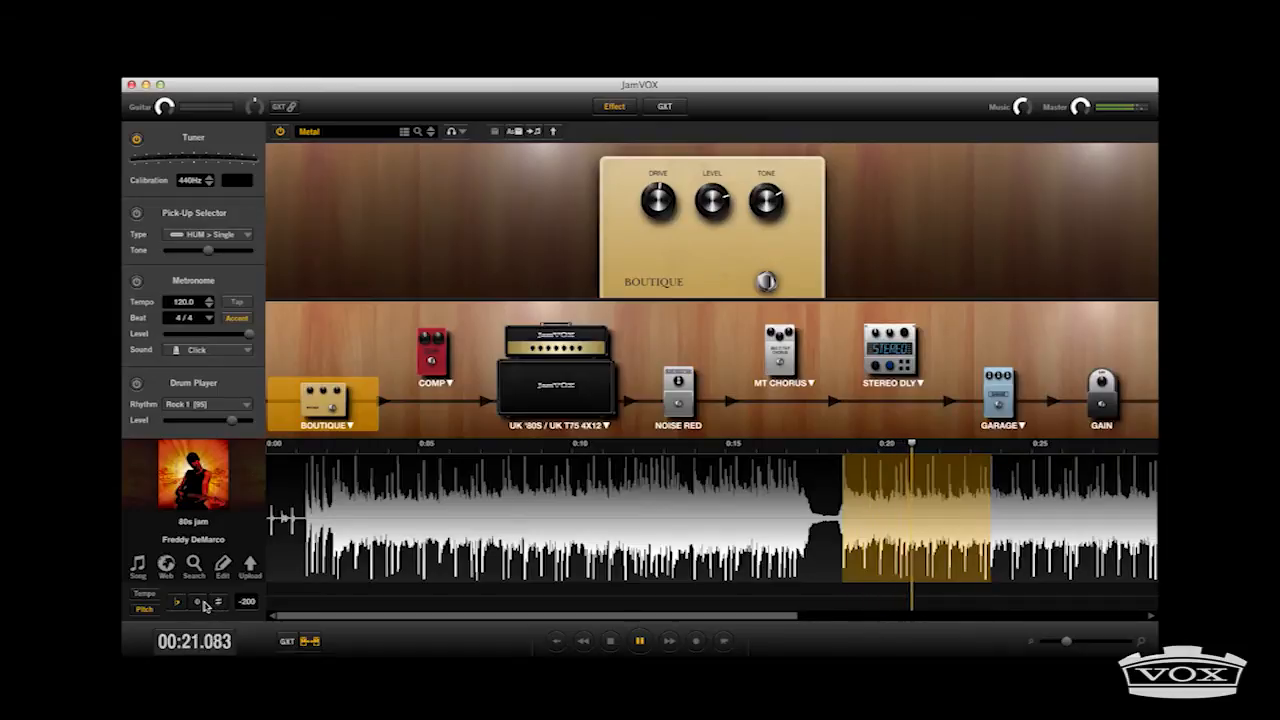
Step: Change the song's playback tempo with the Tempo control while the loop plays
click(216, 602)
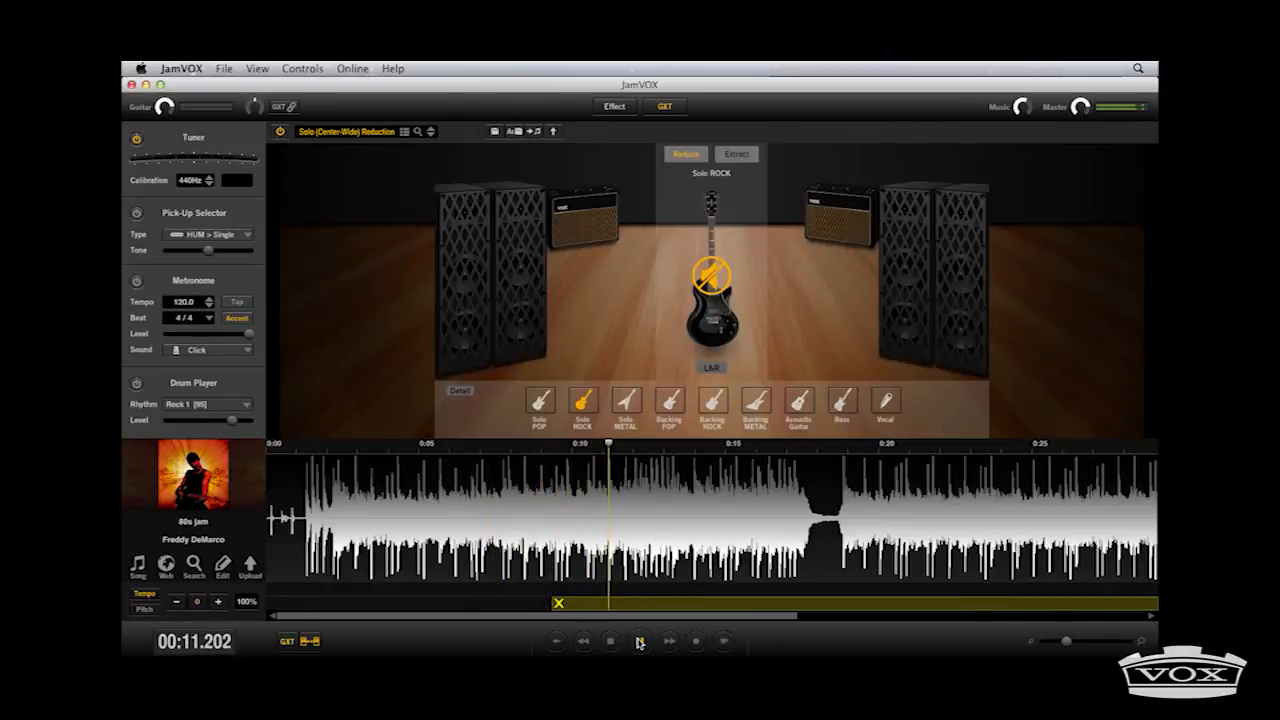
Step: Play the song with the Solo ROCK GXT extraction and bring up the File options
click(636, 640)
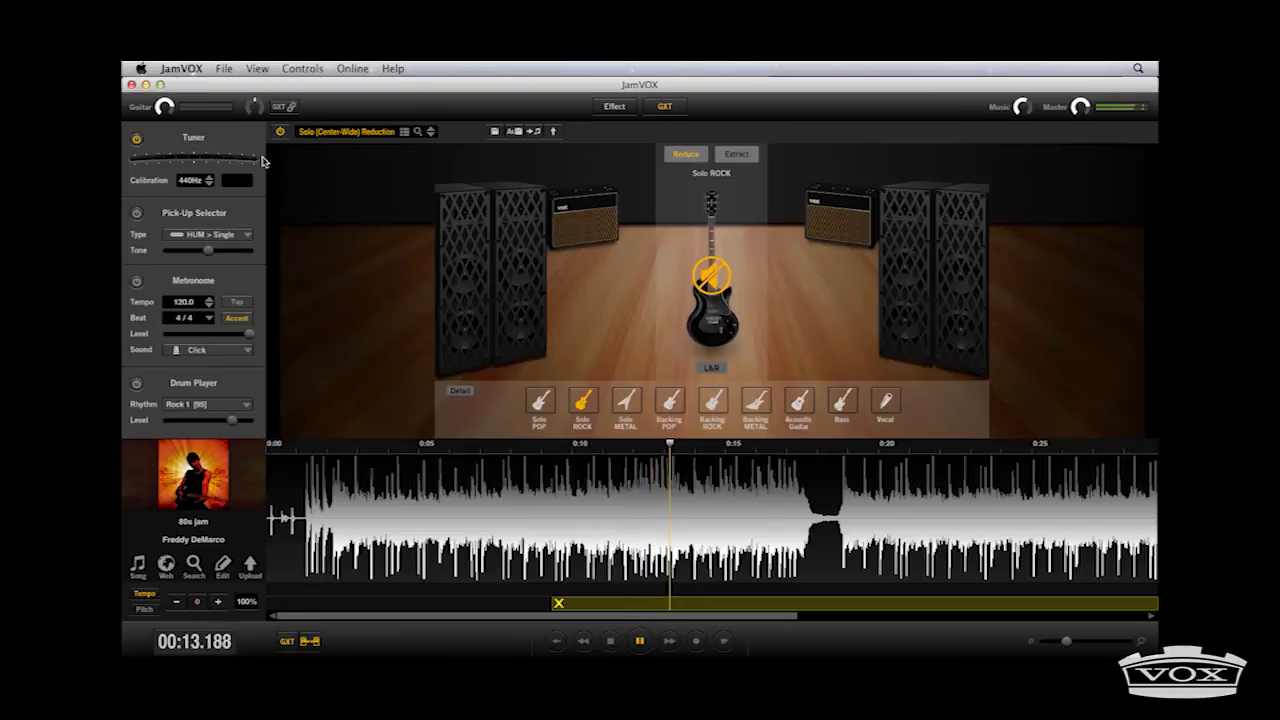
click(224, 68)
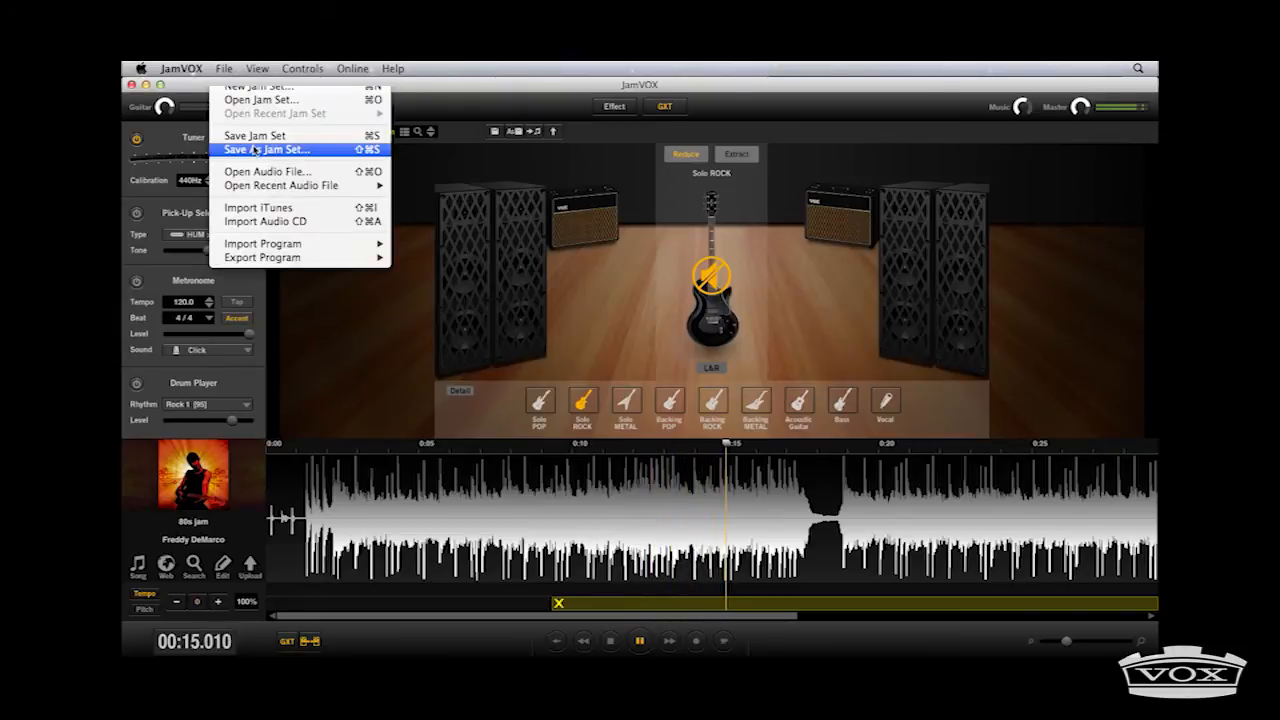
Step: Save the jam set as '80s jamGXT.jamset' on the Desktop via Save Jam Set As
click(264, 148)
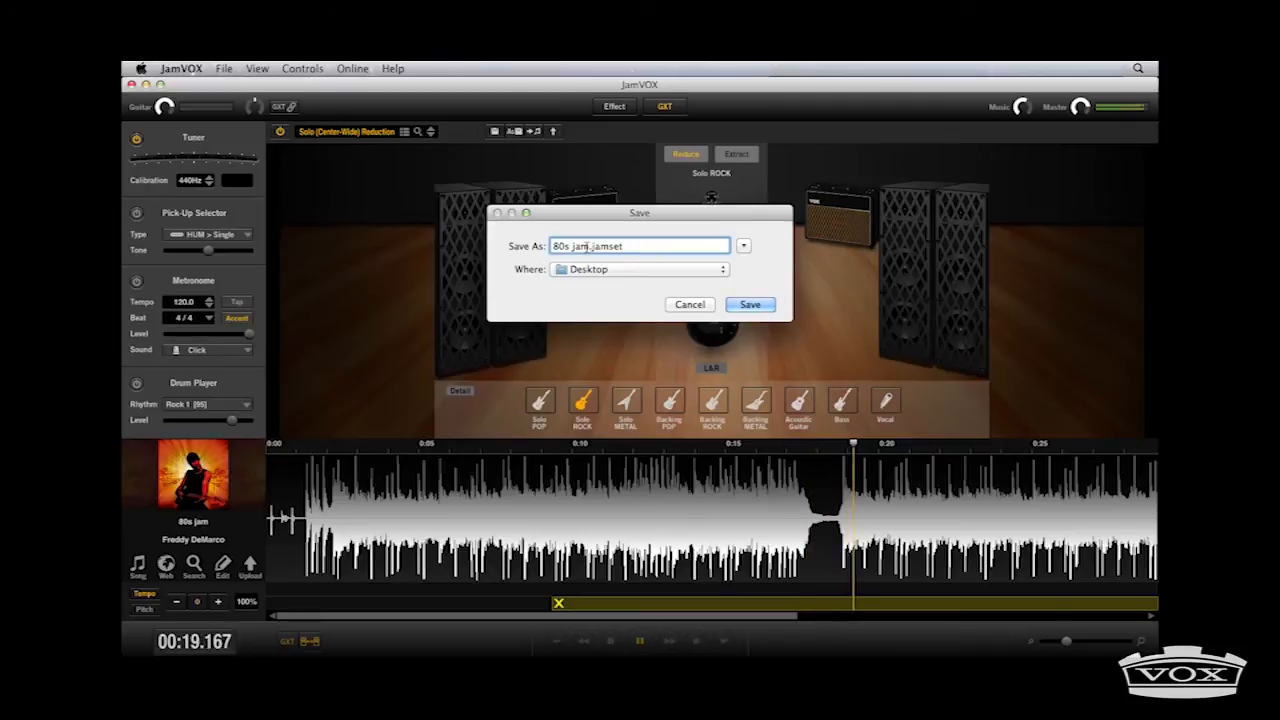
text(GXT)
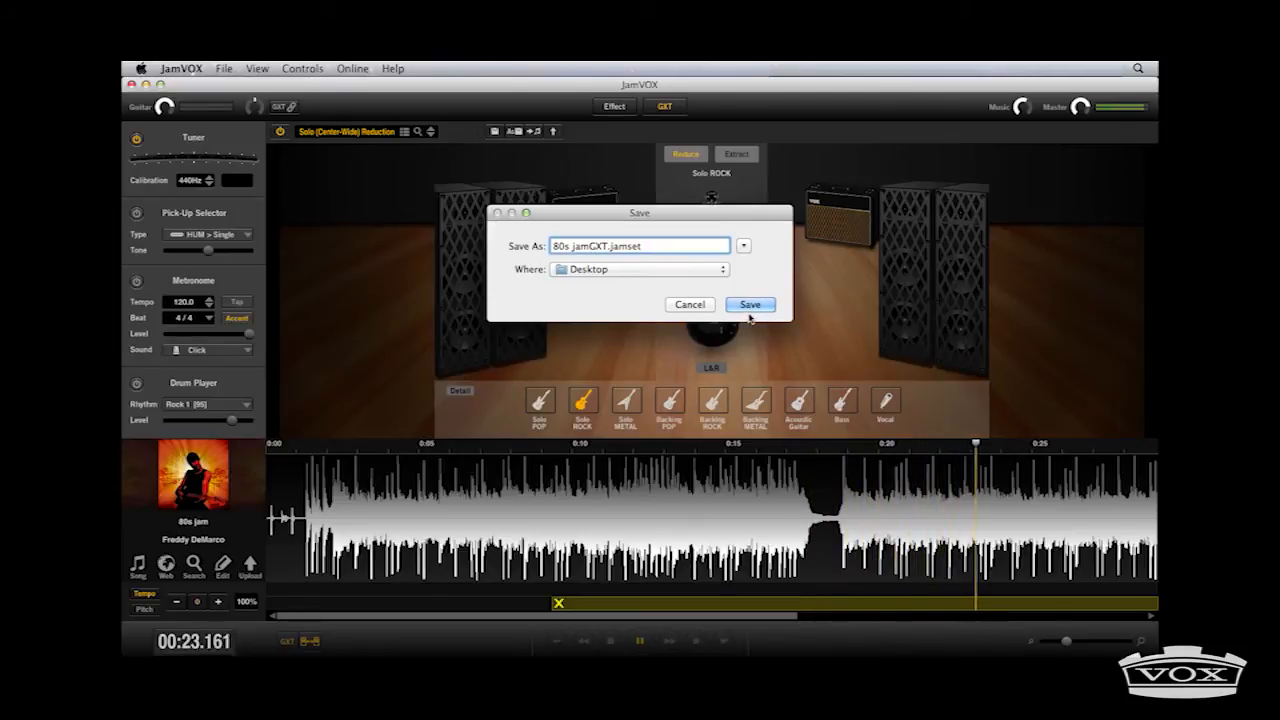
click(750, 304)
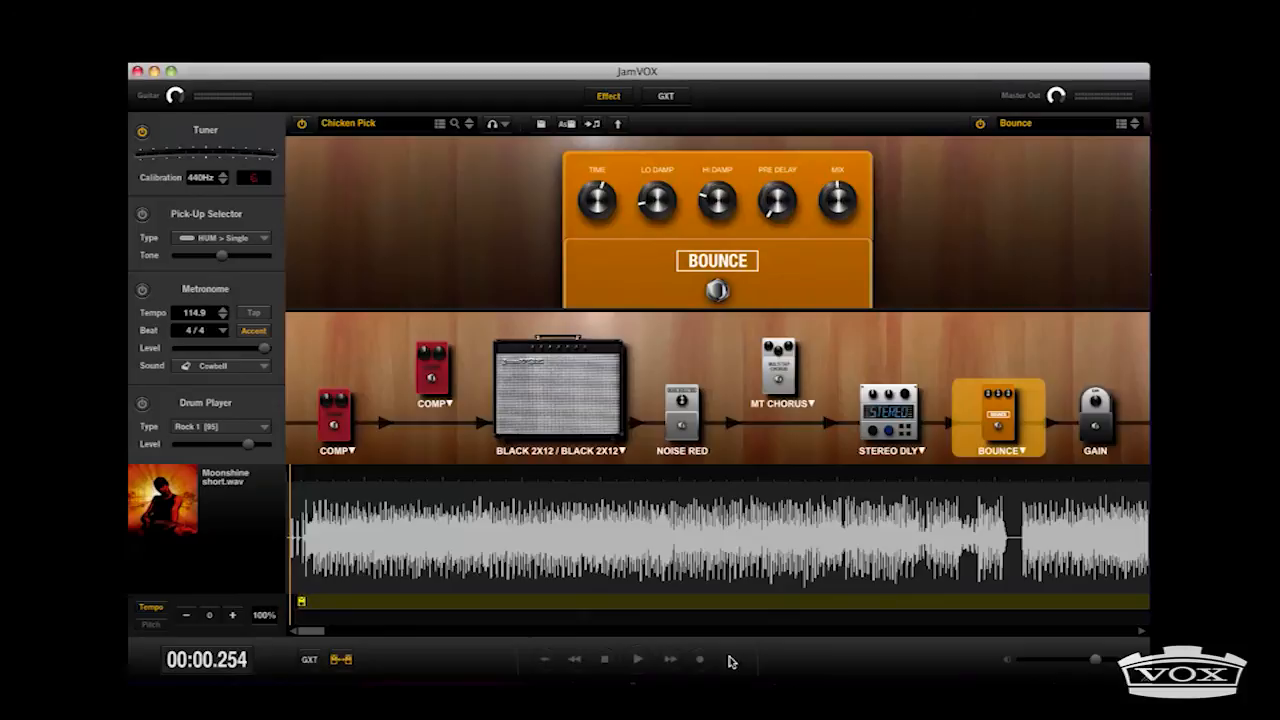
Step: Bring up the Web Camera movie recording window from the transport bar
click(728, 660)
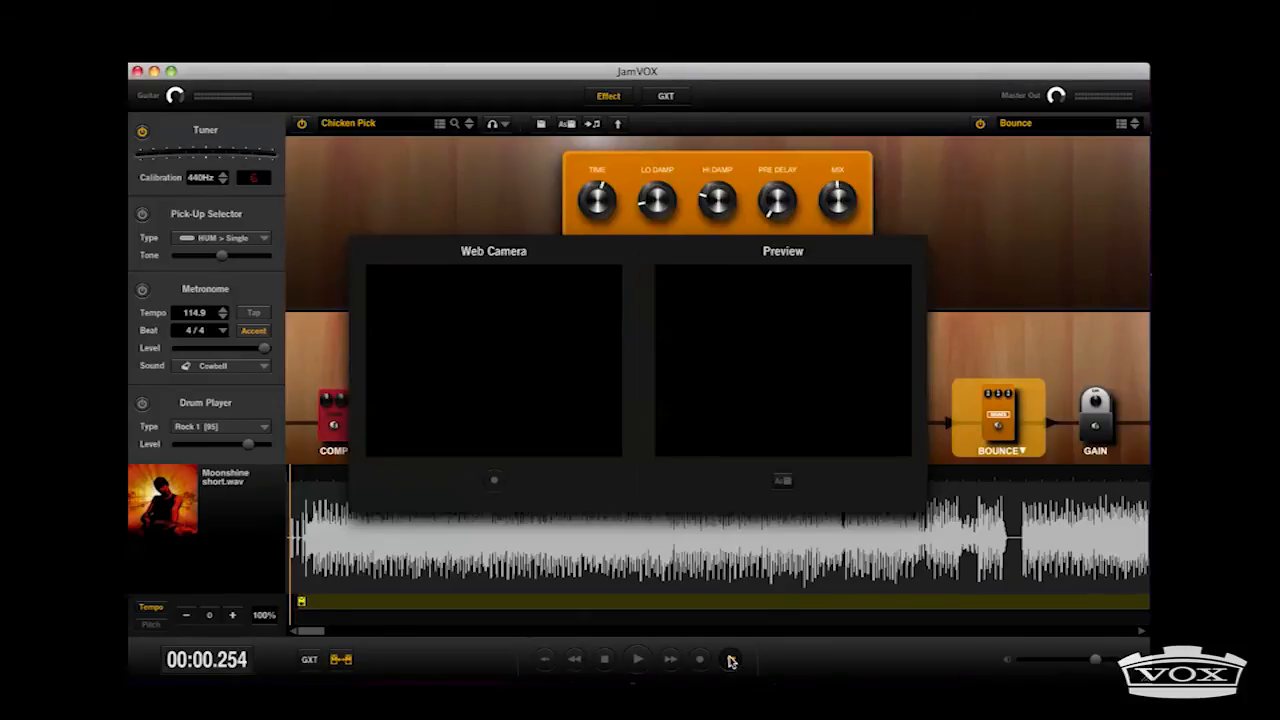